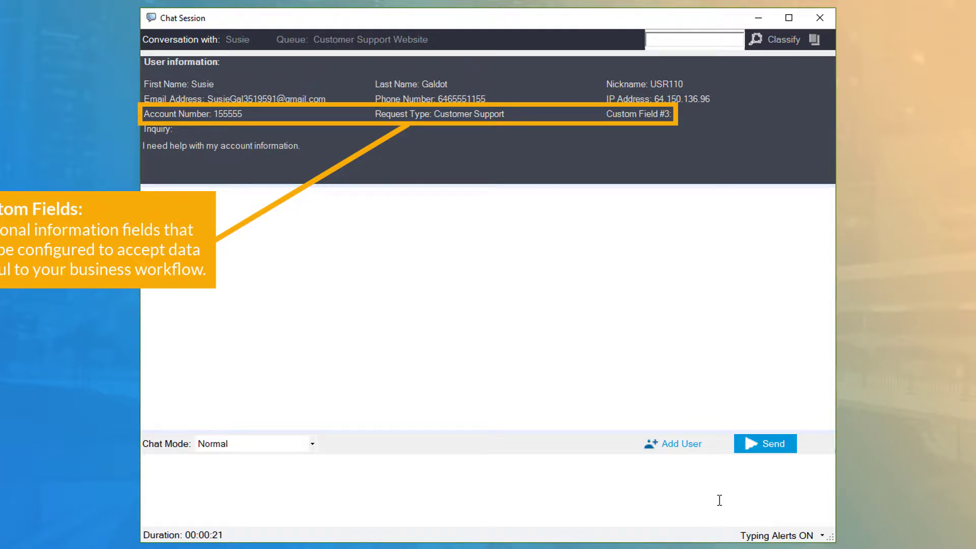
- Start a greeting reply to the customer, typing 'Good' in the message box
click(249, 464)
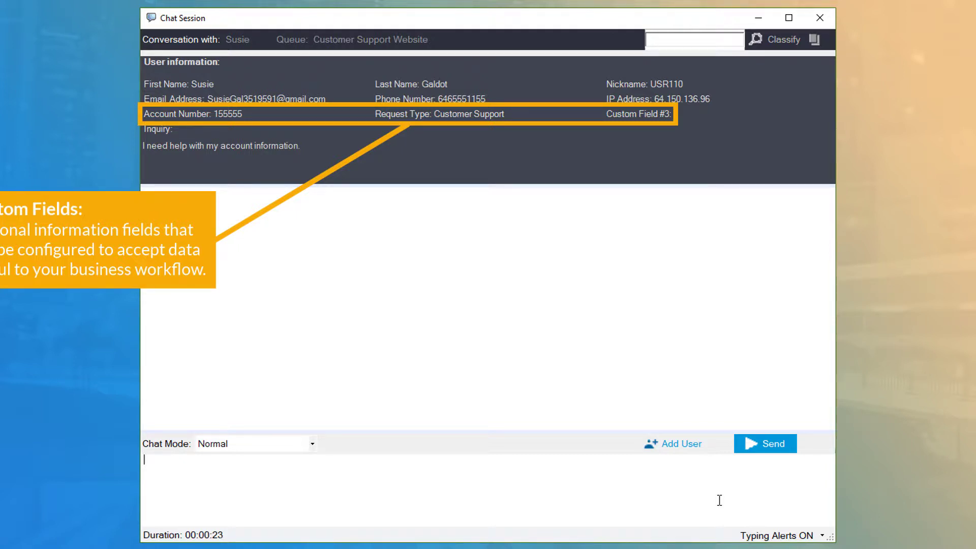
text(Good)
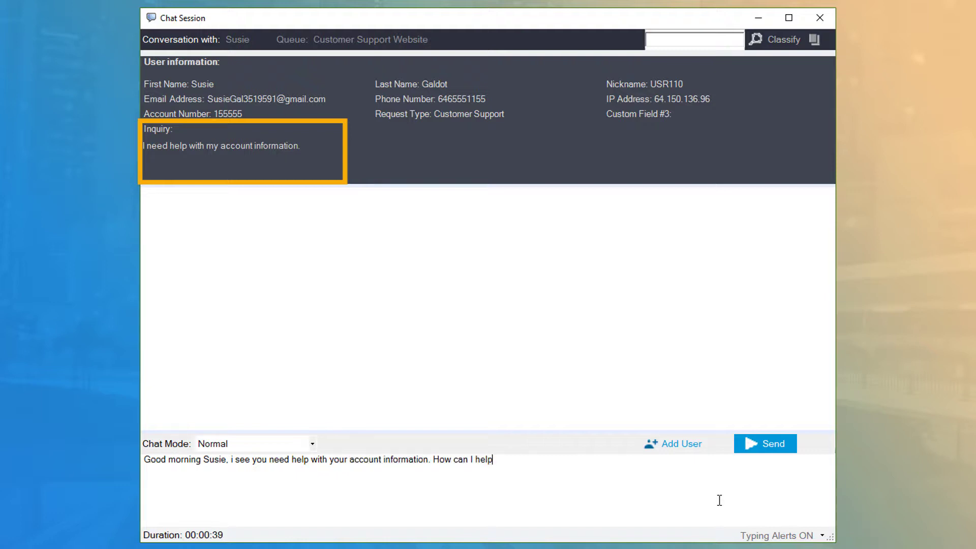
- Send the greeting, then send 'No problem! I will have to bring on a billing specialist'
click(765, 443)
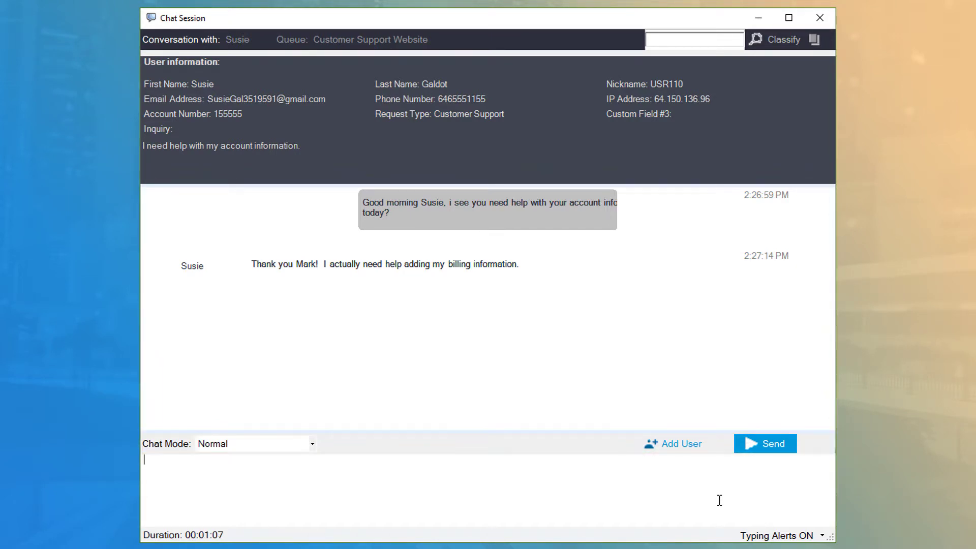
text(No problem!  I will)
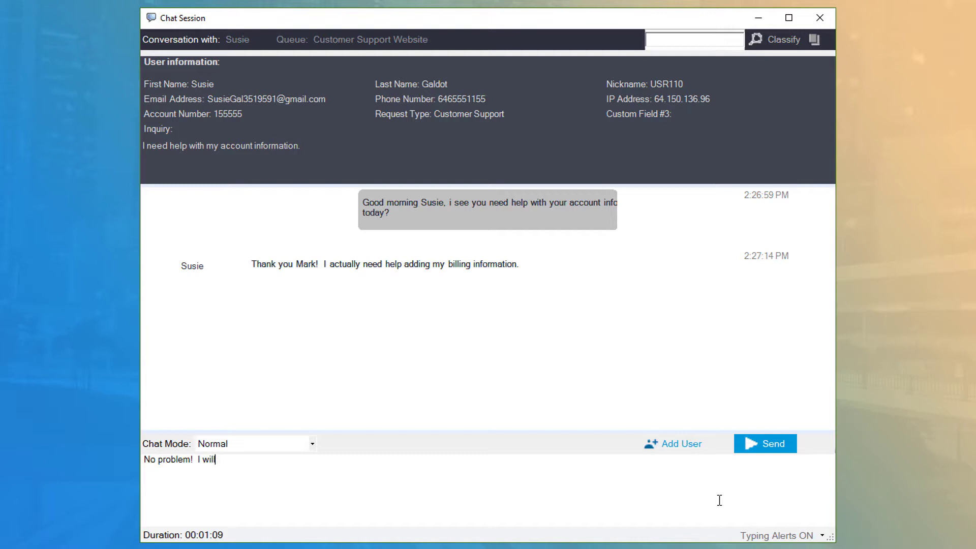
text(have to bring on o)
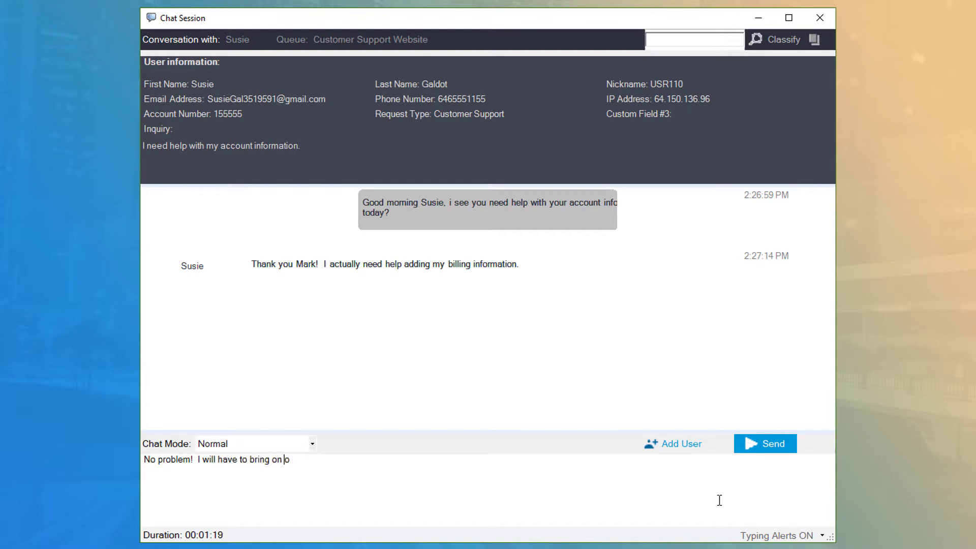
text(a billing specialist to assist with this; can yo)
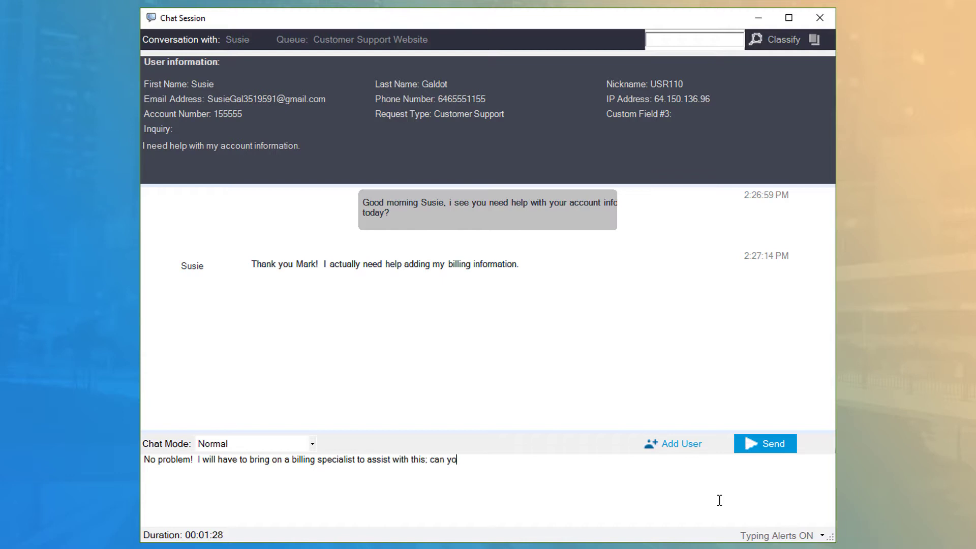
click(765, 443)
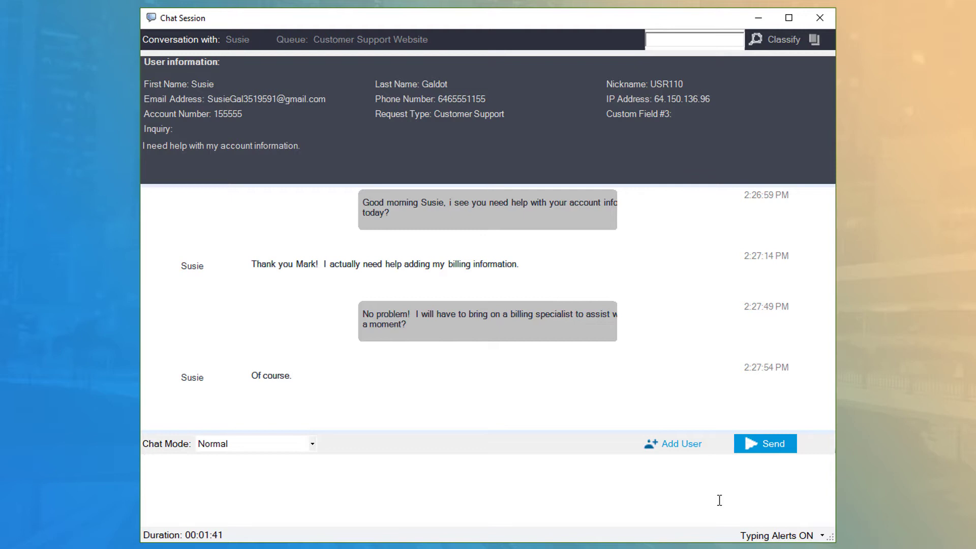
- Add the billing agent from the T&D Corp Billing group to the chat
click(679, 443)
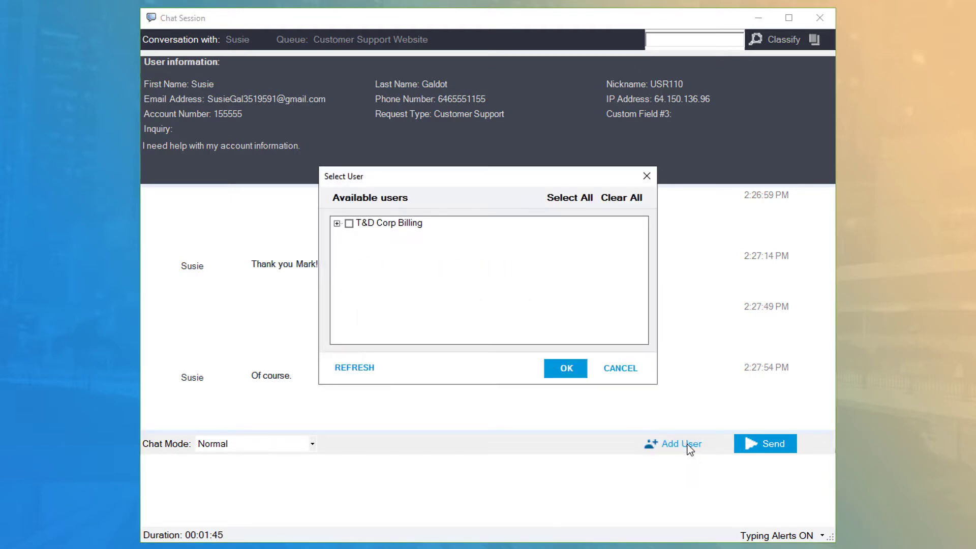
click(339, 223)
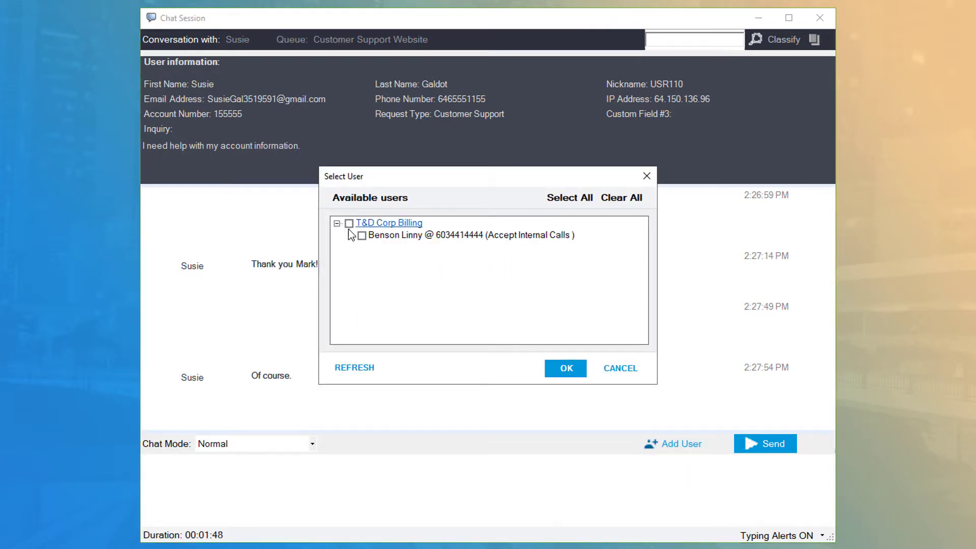
click(564, 368)
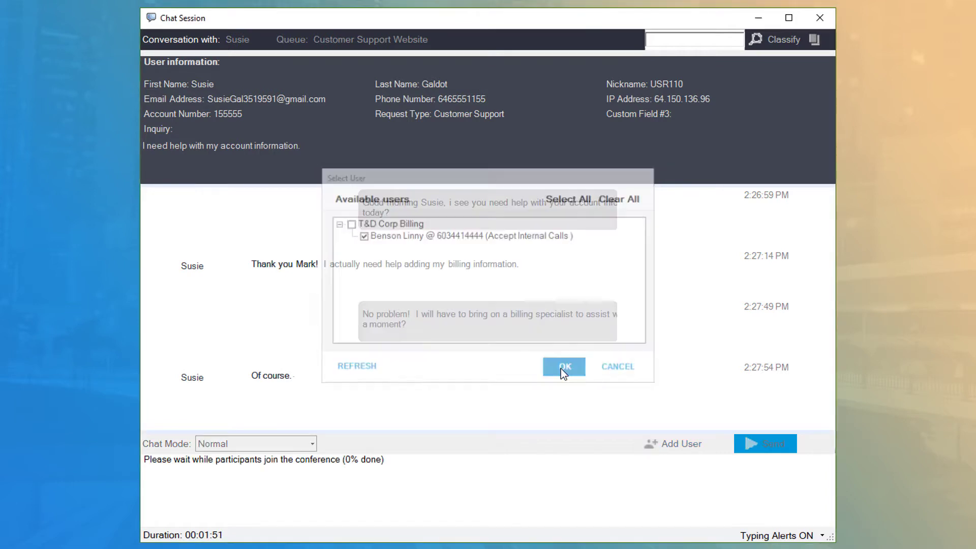
click(564, 366)
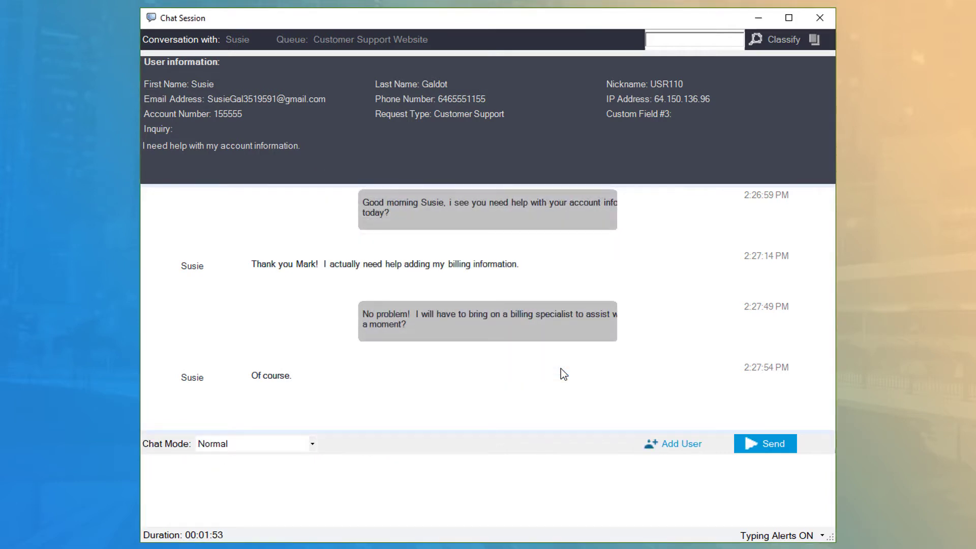
- Whisper 'Hi Benny, Susie here needs help entering her…' to the billing agent
click(311, 444)
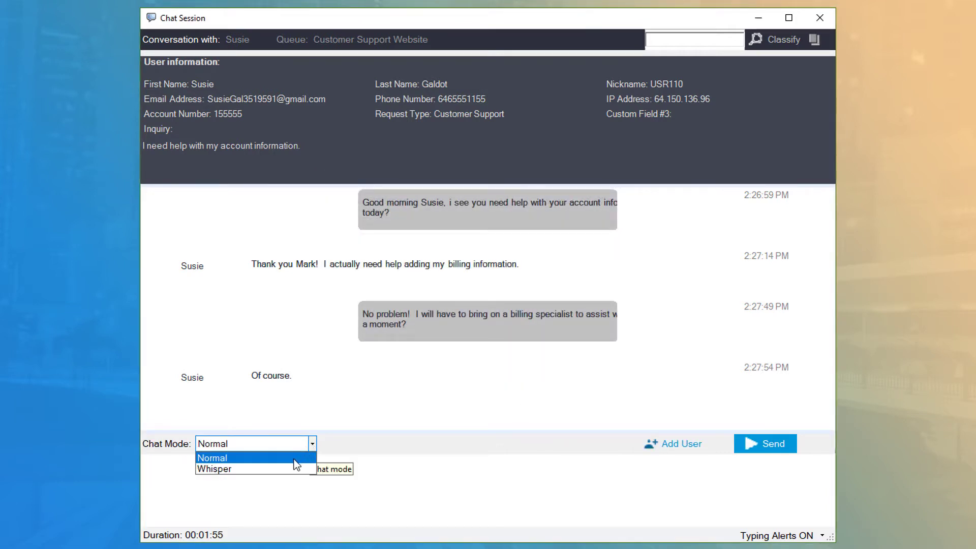
click(214, 468)
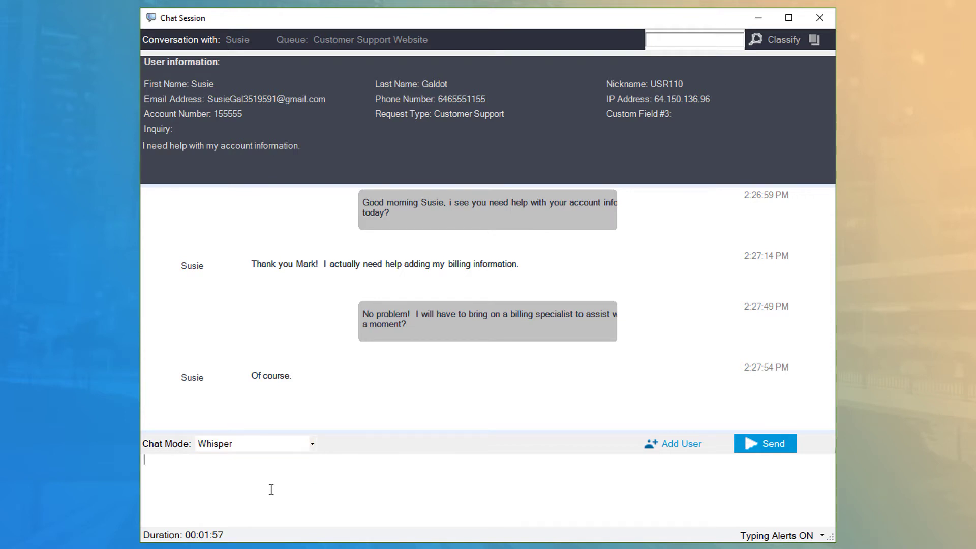
text(Hi Benny, Susie here needs help entering her)
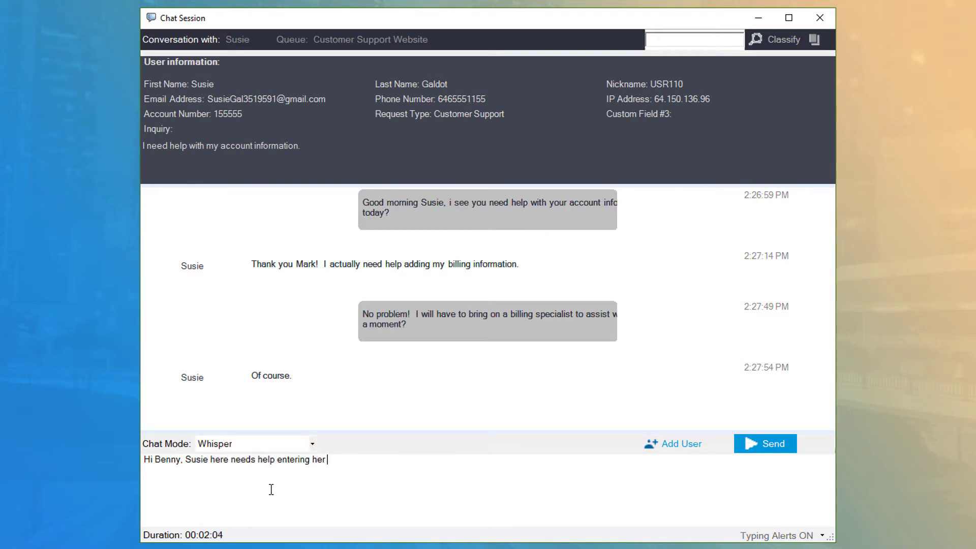
click(765, 443)
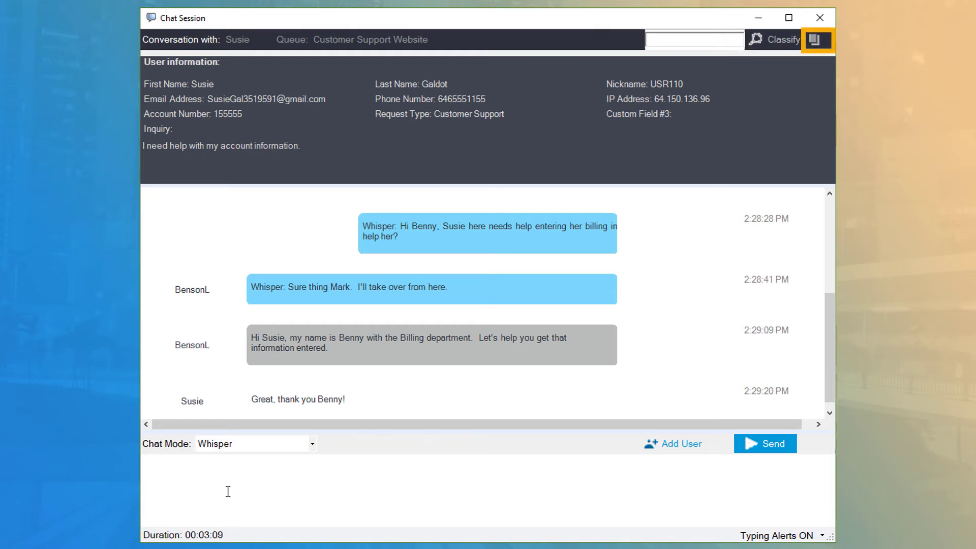
click(249, 461)
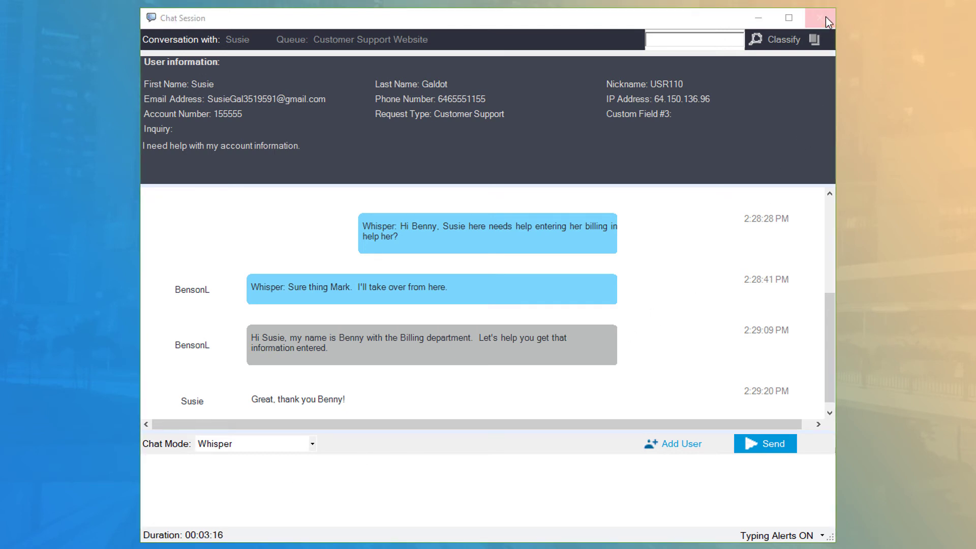
- Close the chat session window and confirm Yes to end the session
click(820, 17)
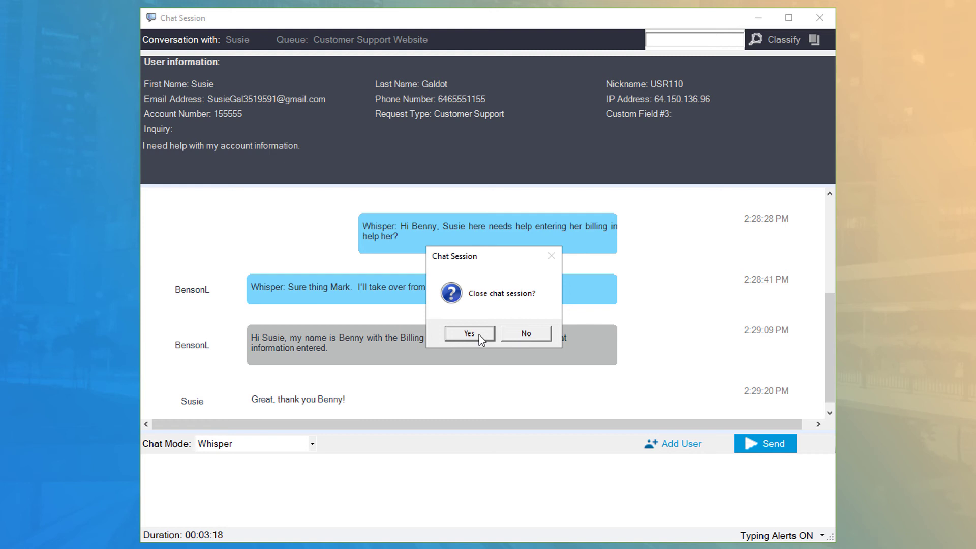
click(468, 333)
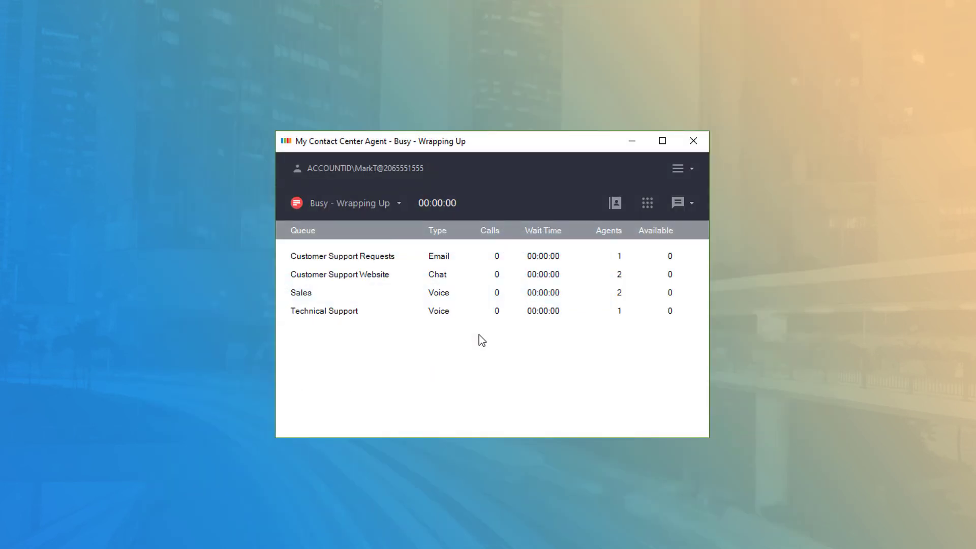